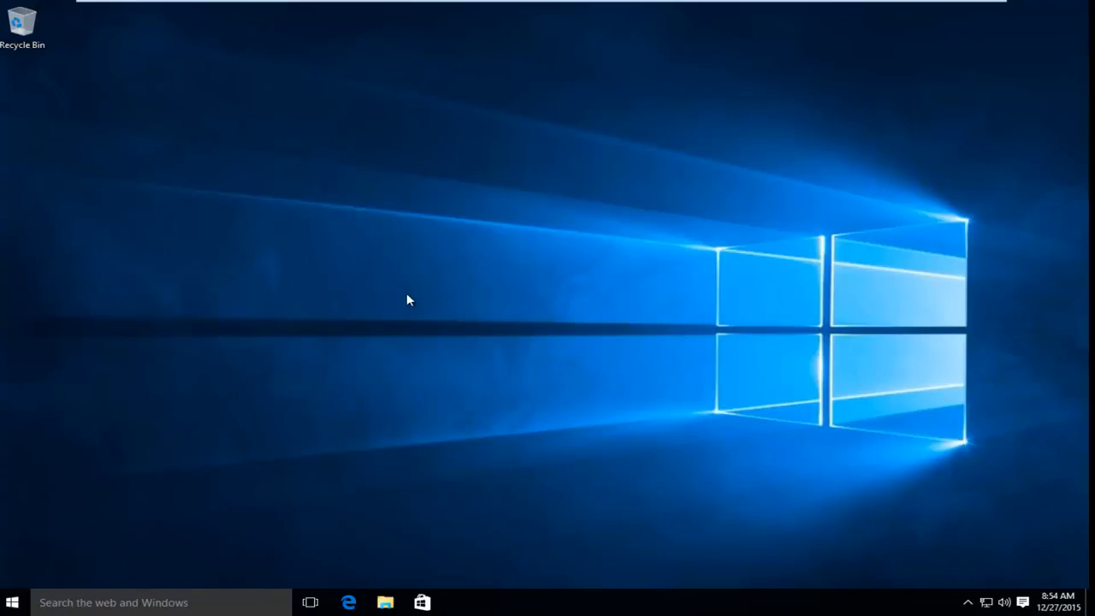
{"action": "mouse_move", "coordinate": [357, 280]}
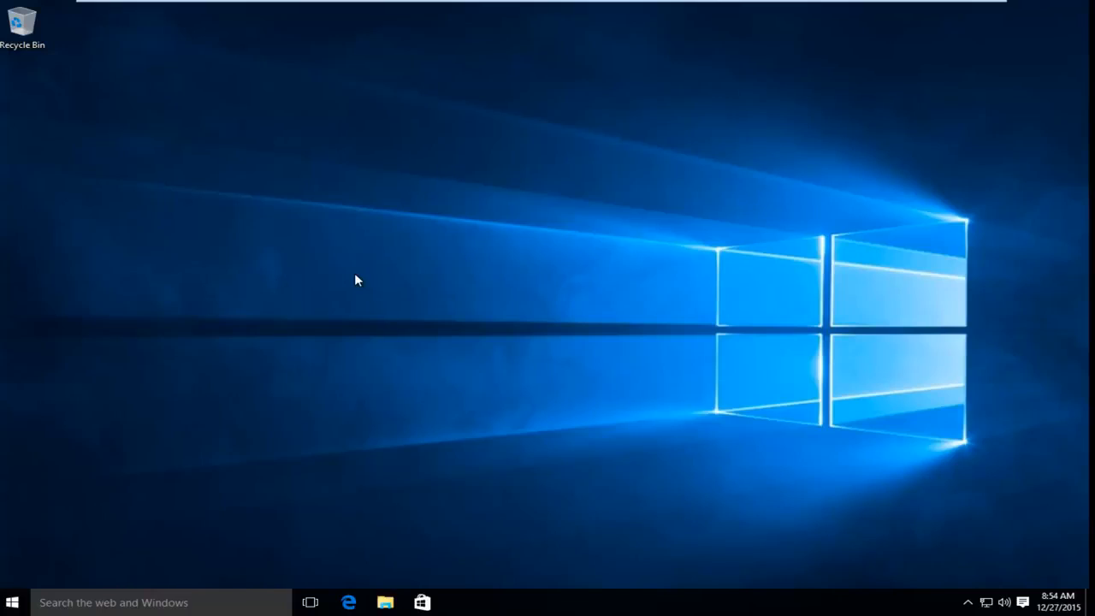
{"action": "mouse_move", "coordinate": [257, 369]}
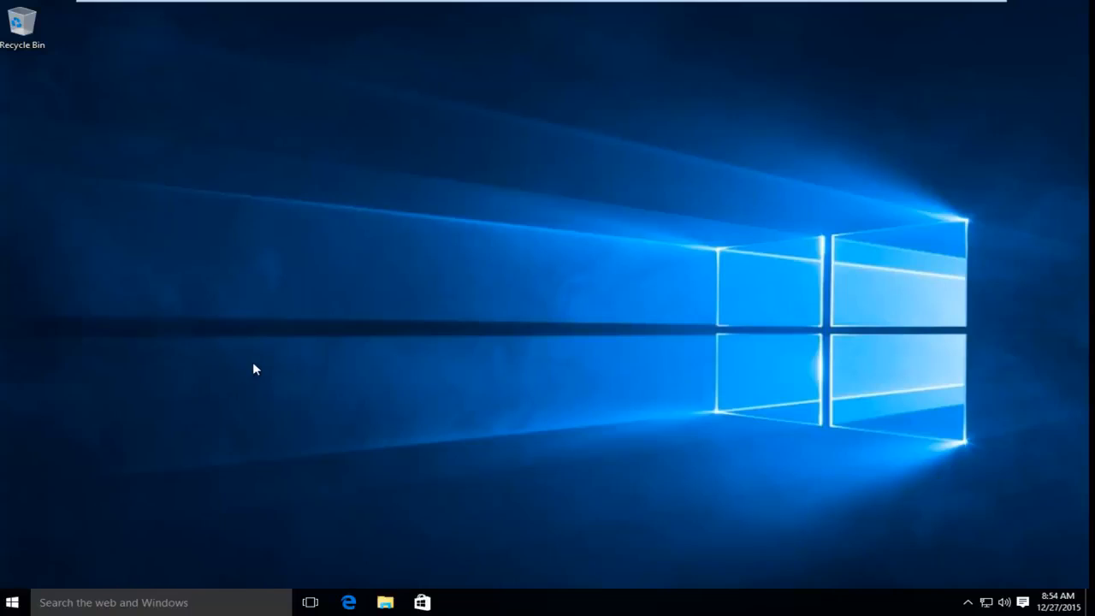
{"action": "mouse_move", "coordinate": [439, 341]}
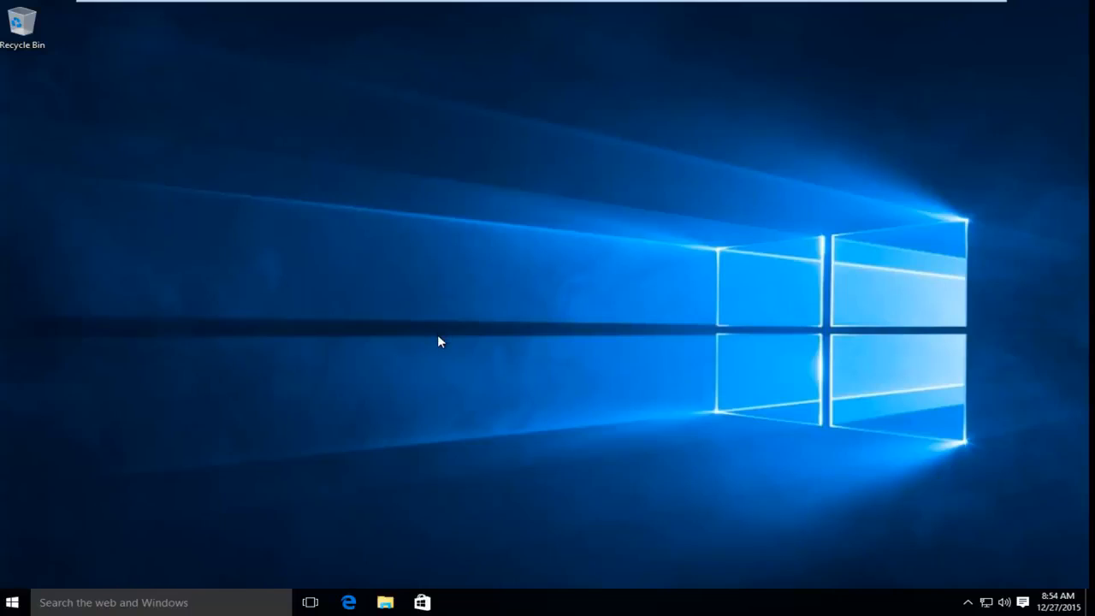
{"action": "mouse_move", "coordinate": [451, 327]}
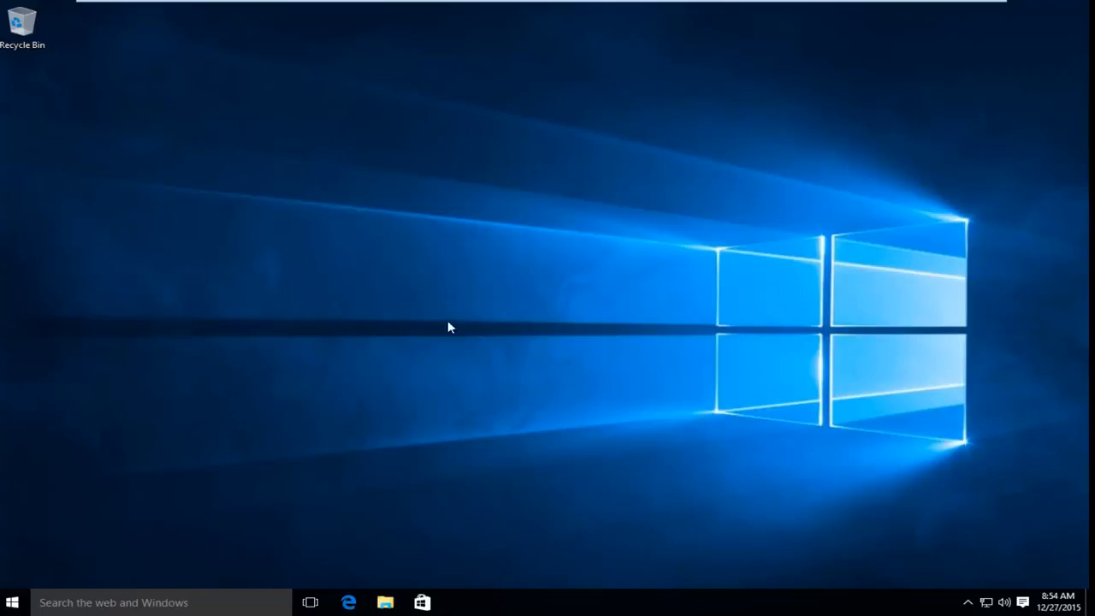
{"action": "mouse_move", "coordinate": [469, 328]}
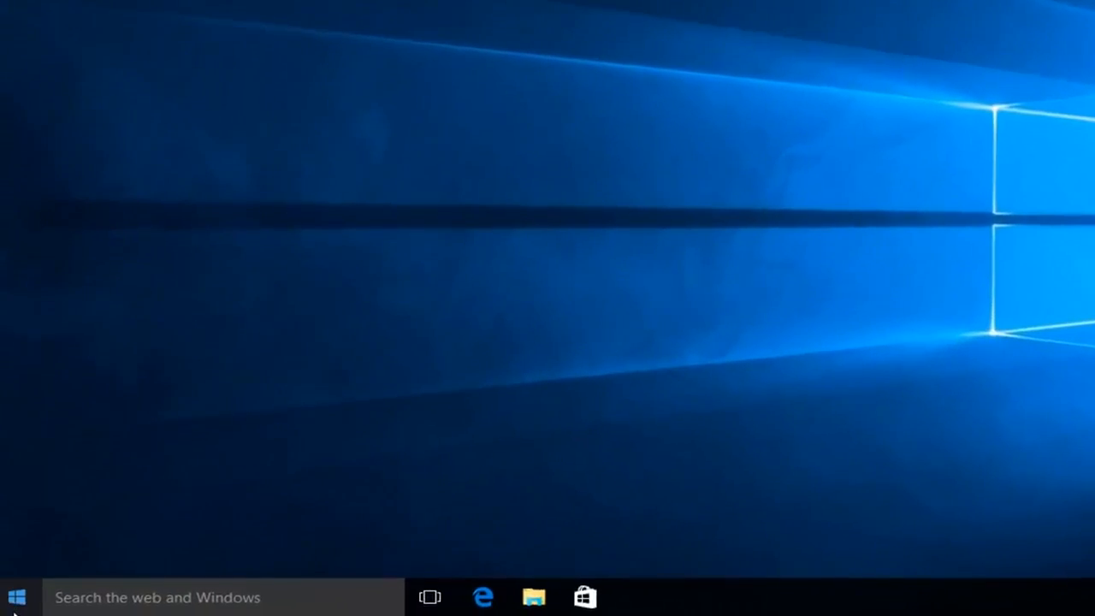
Step: Shift-restart Windows from the Start menu's Power options to reach the recovery screen
{"action": "left_click", "coordinate": [17, 596]}
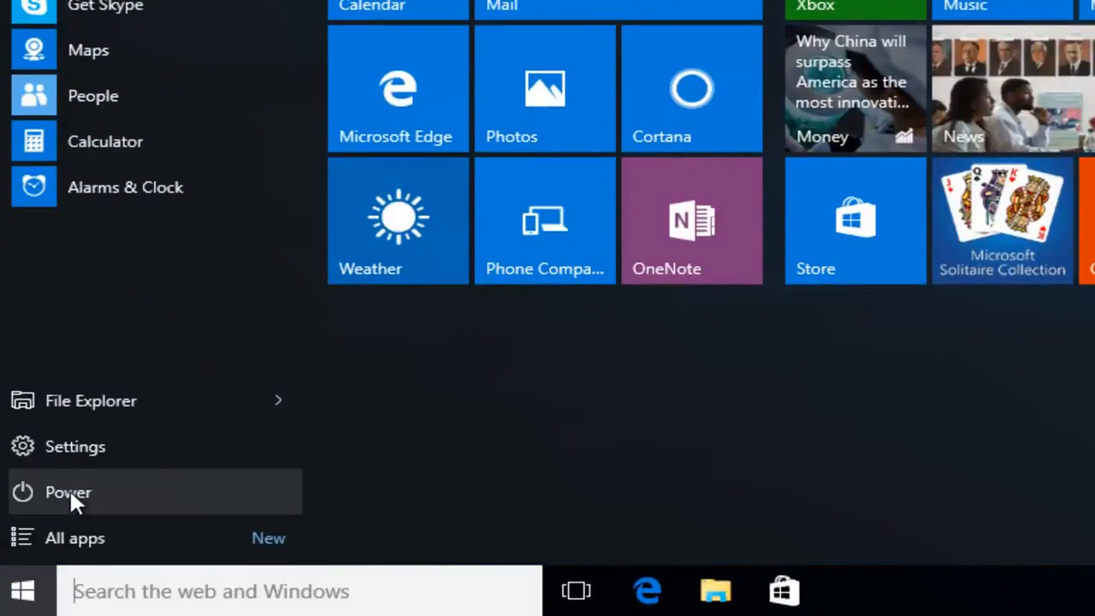
{"action": "left_click", "coordinate": [67, 492]}
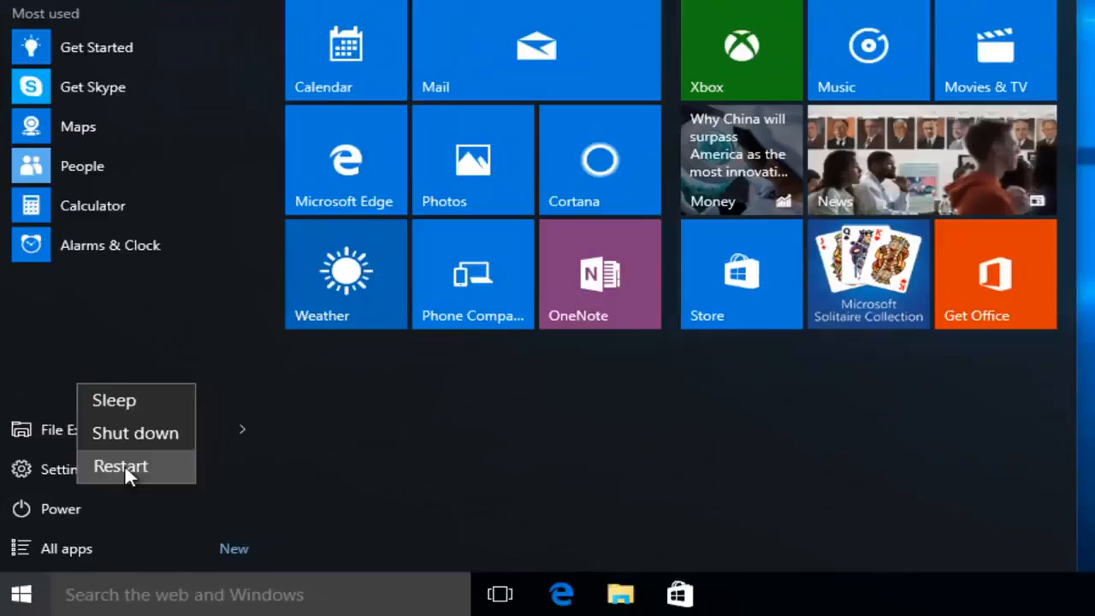
{"action": "left_click", "coordinate": [120, 465]}
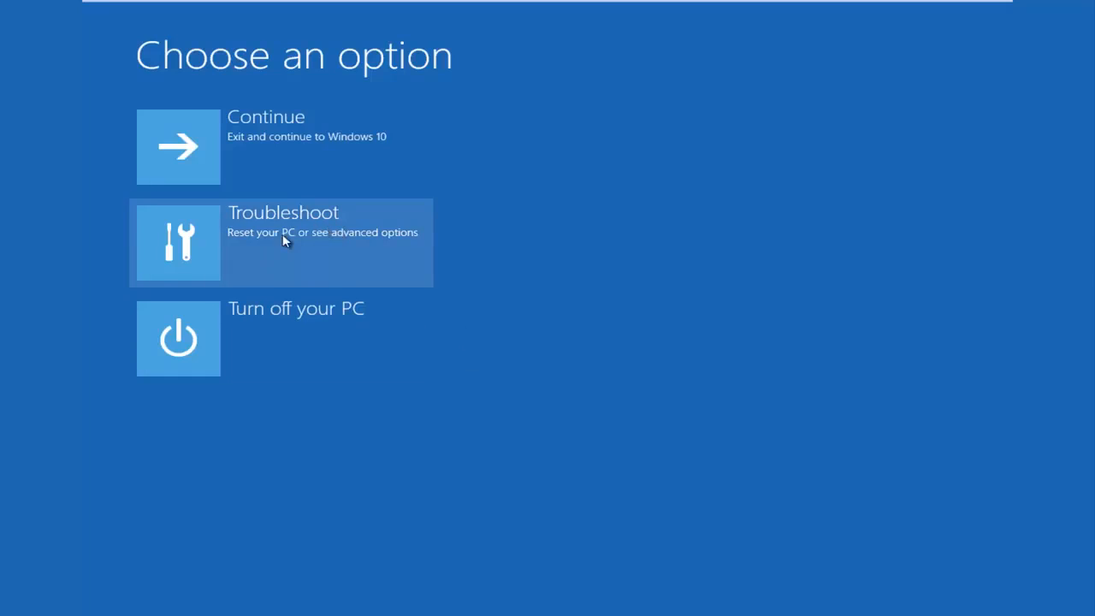
{"action": "mouse_move", "coordinate": [237, 251]}
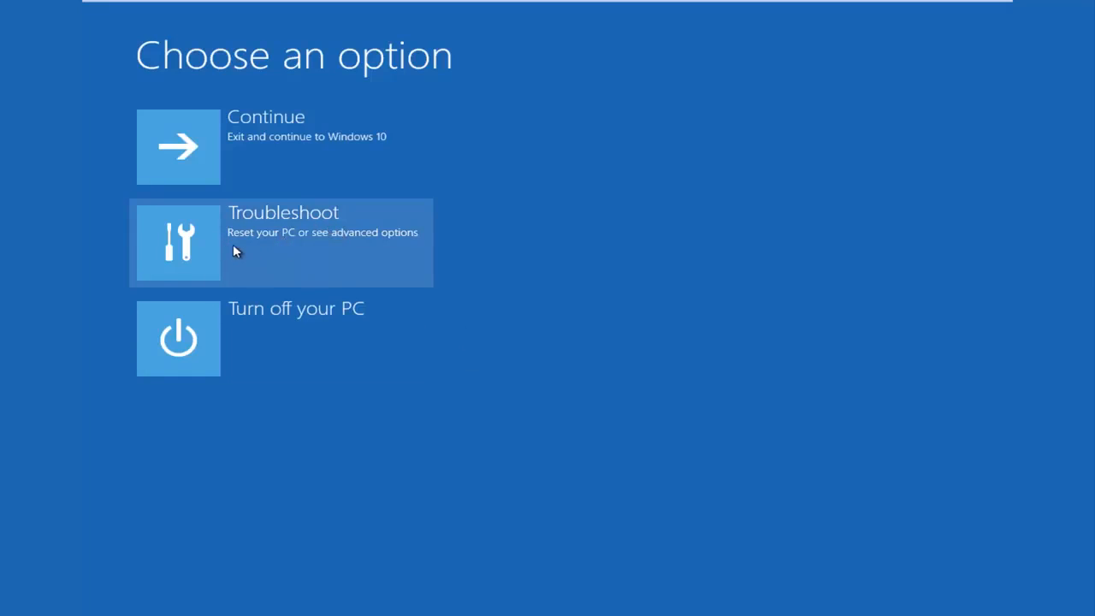
Step: Go through Troubleshoot and Advanced options to the Startup Settings page
{"action": "left_click", "coordinate": [282, 243]}
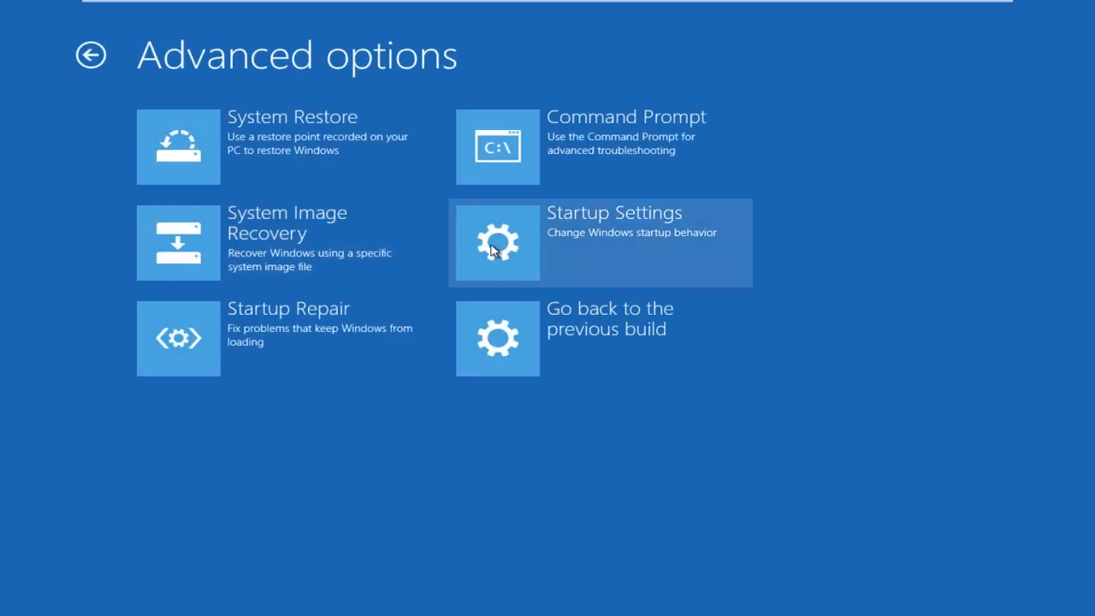
{"action": "left_click", "coordinate": [497, 242]}
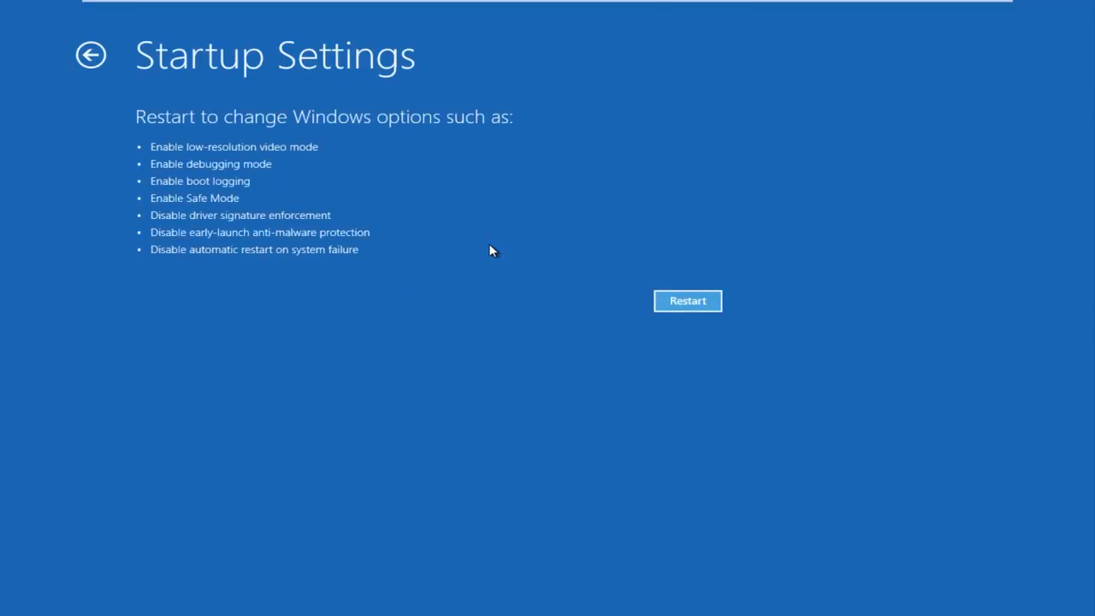
{"action": "mouse_move", "coordinate": [510, 268]}
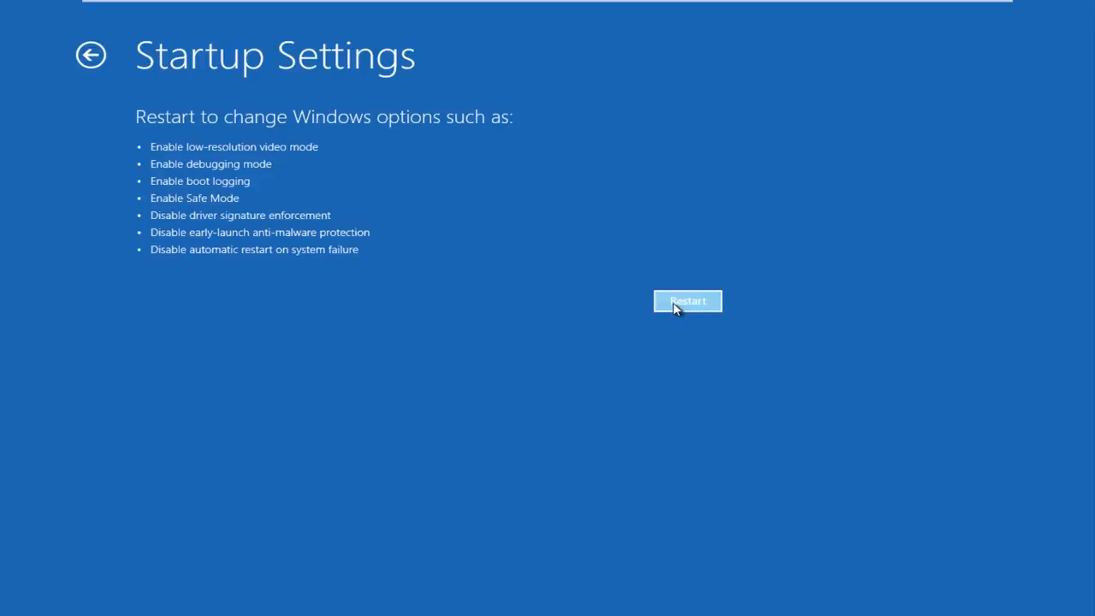
Step: Restart from the Startup Settings page to choose Safe Mode with Networking
{"action": "left_click", "coordinate": [688, 301]}
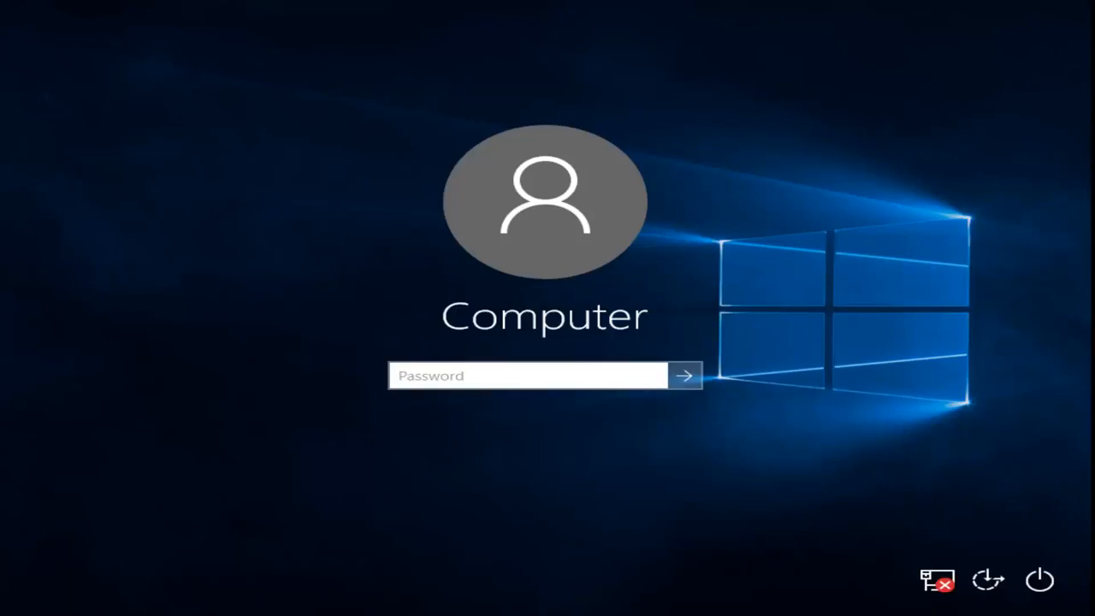
Step: Focus the password box and submit it to sign in to the account
{"action": "left_click", "coordinate": [528, 376]}
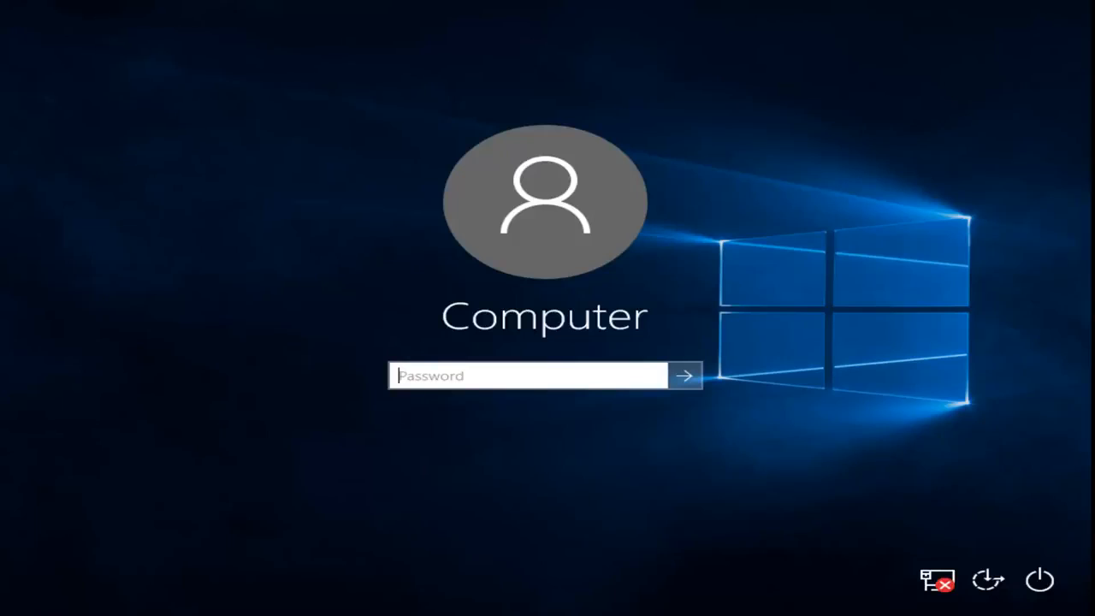
{"action": "left_click", "coordinate": [684, 376]}
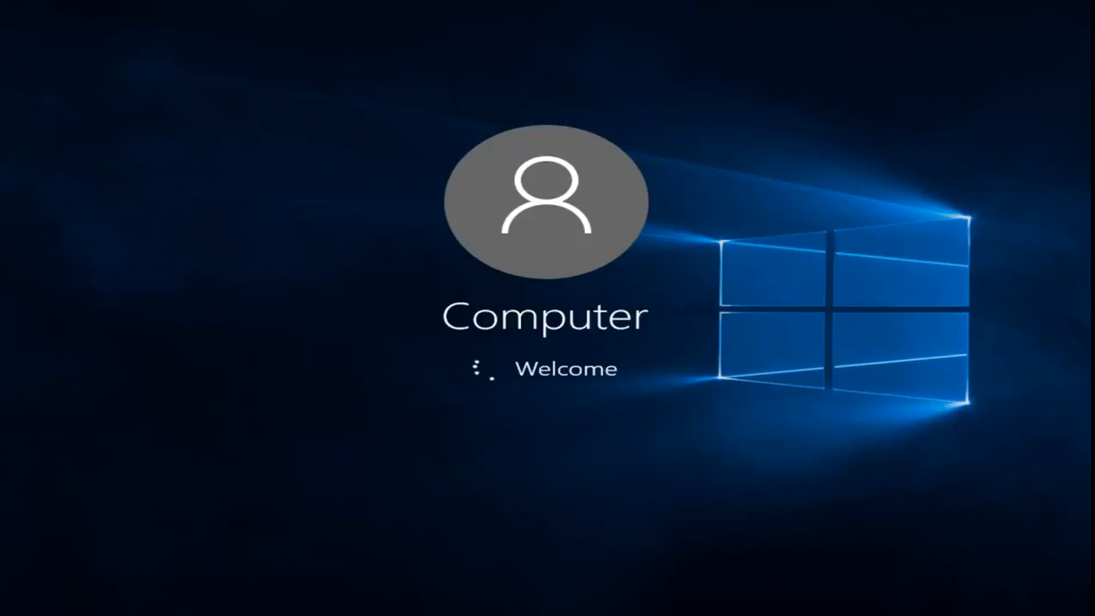